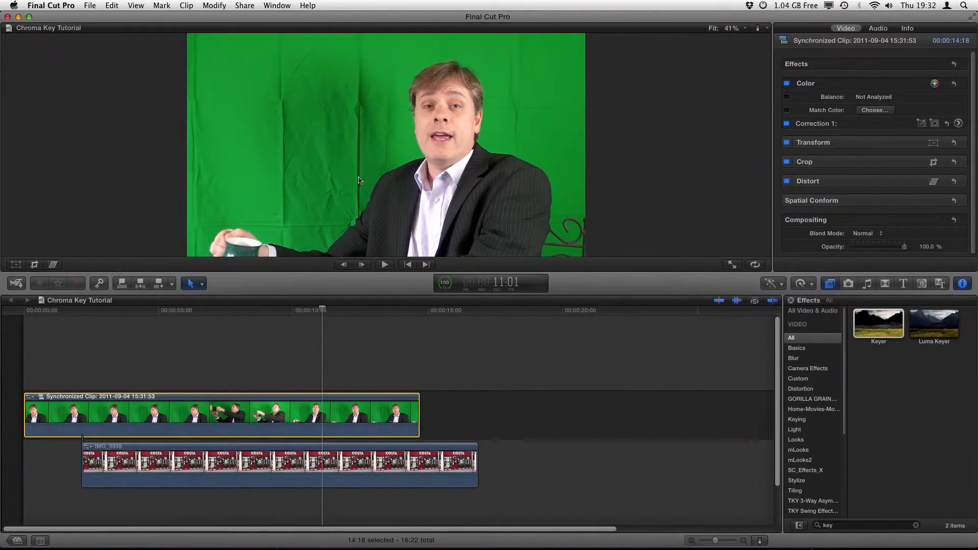
mouse_move(255, 55)
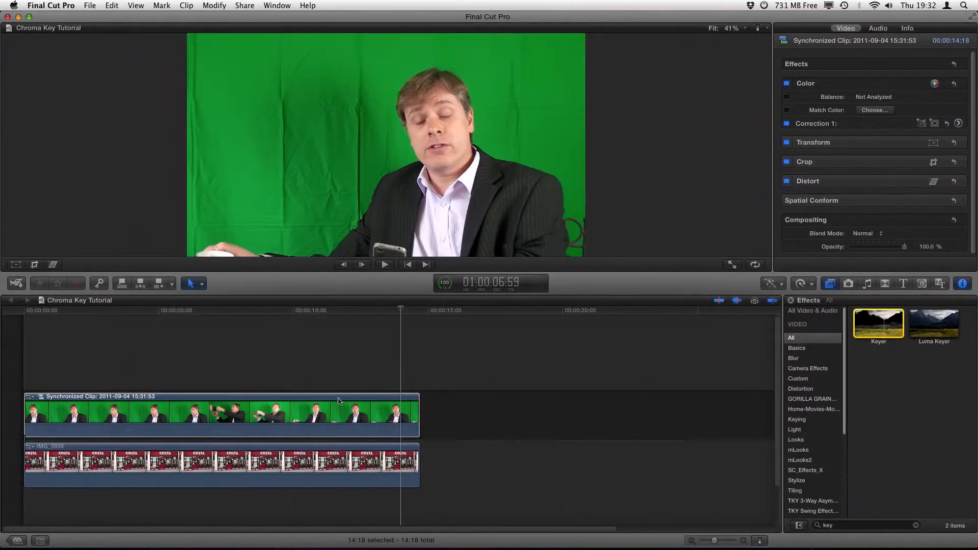
- Apply the Keyer effect to the presenter clip and set its View to Original
left_click_drag(877, 323, 337, 409)
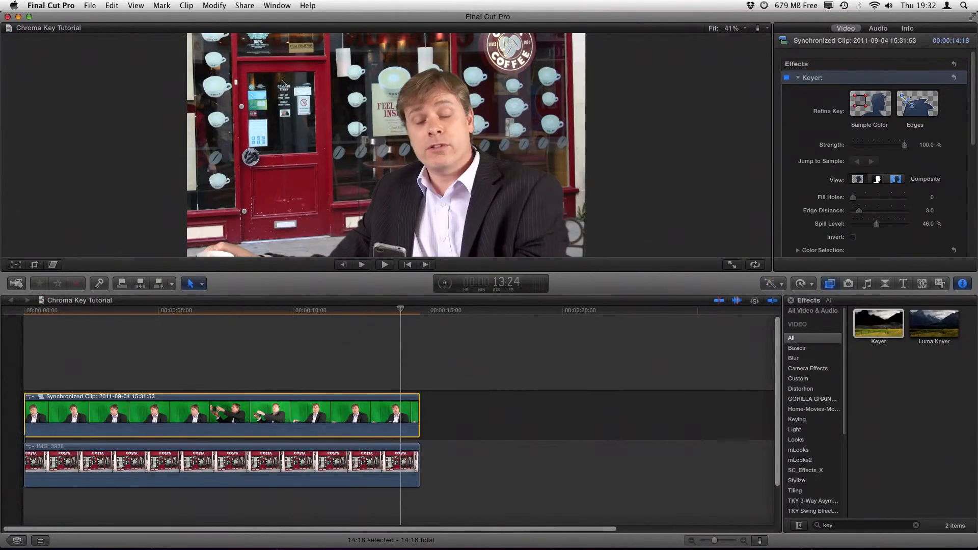
mouse_move(893, 143)
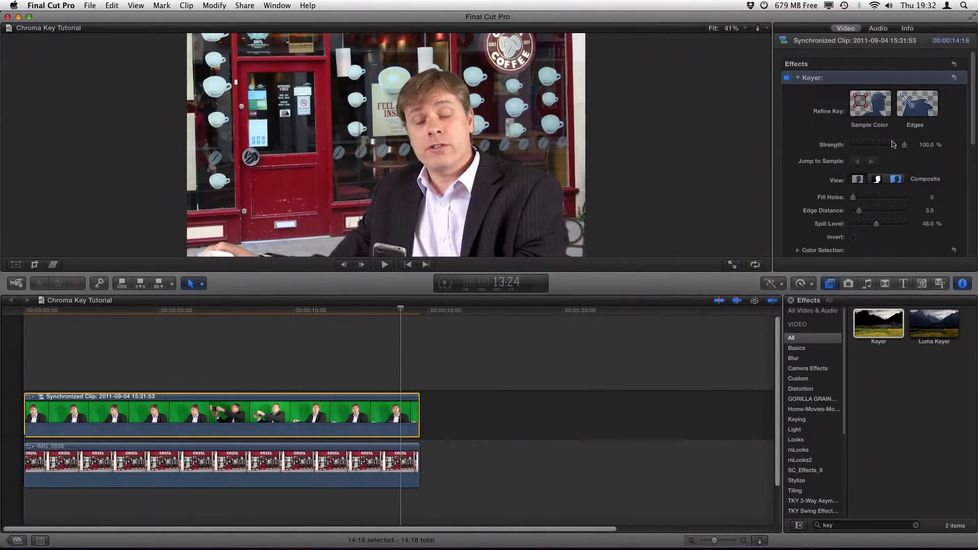
left_click(896, 179)
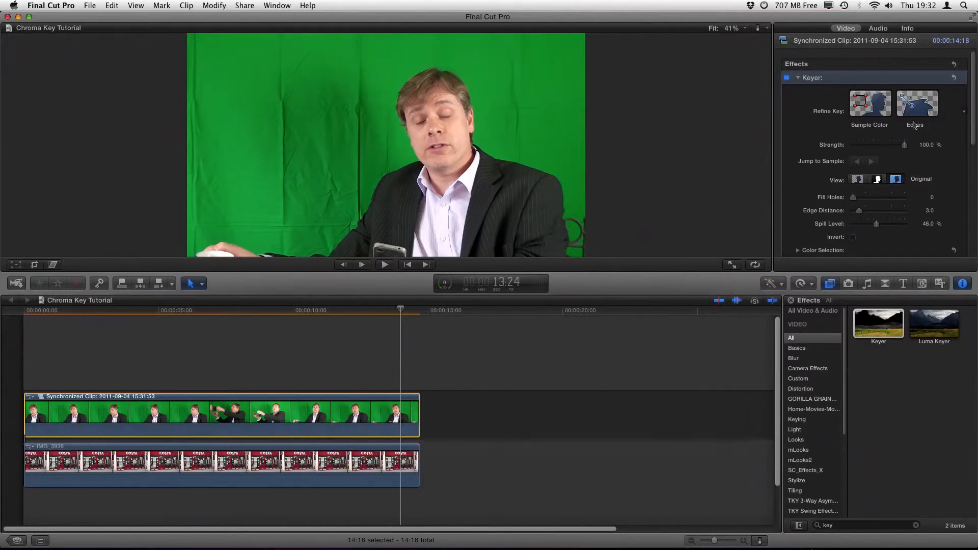
mouse_move(303, 143)
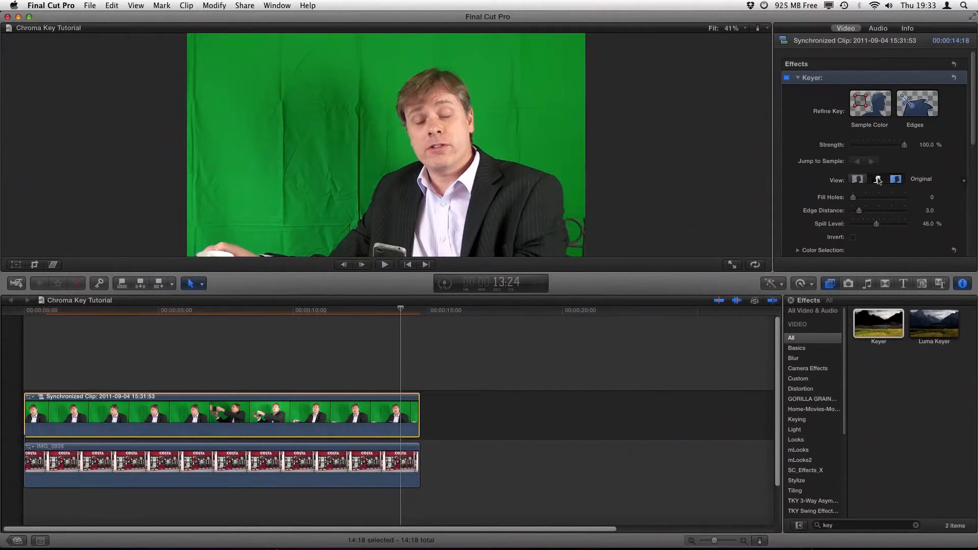
left_click(876, 180)
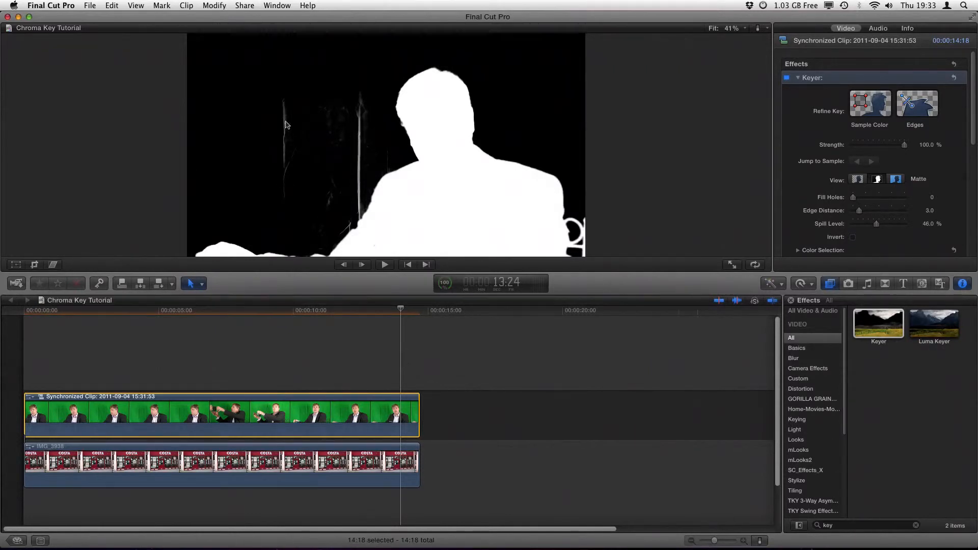
mouse_move(895, 168)
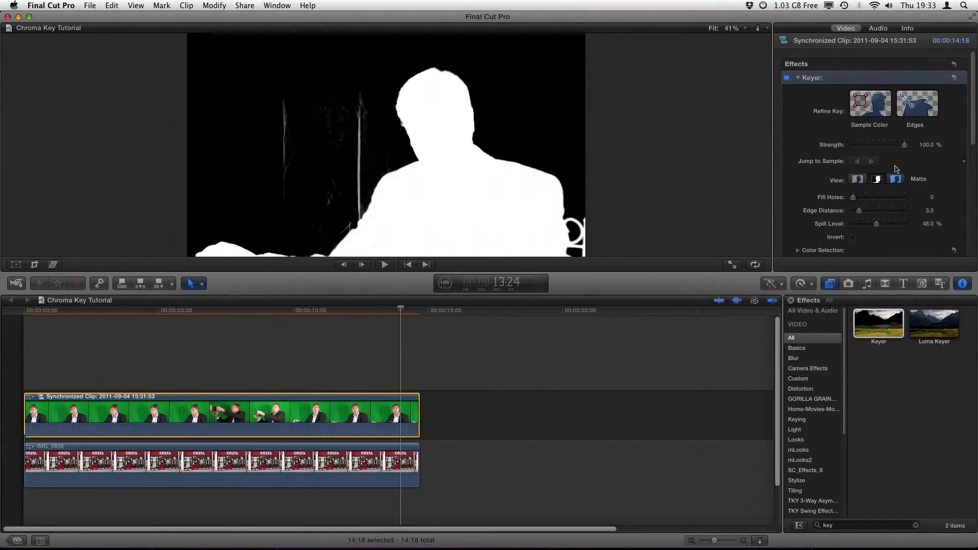
left_click(896, 180)
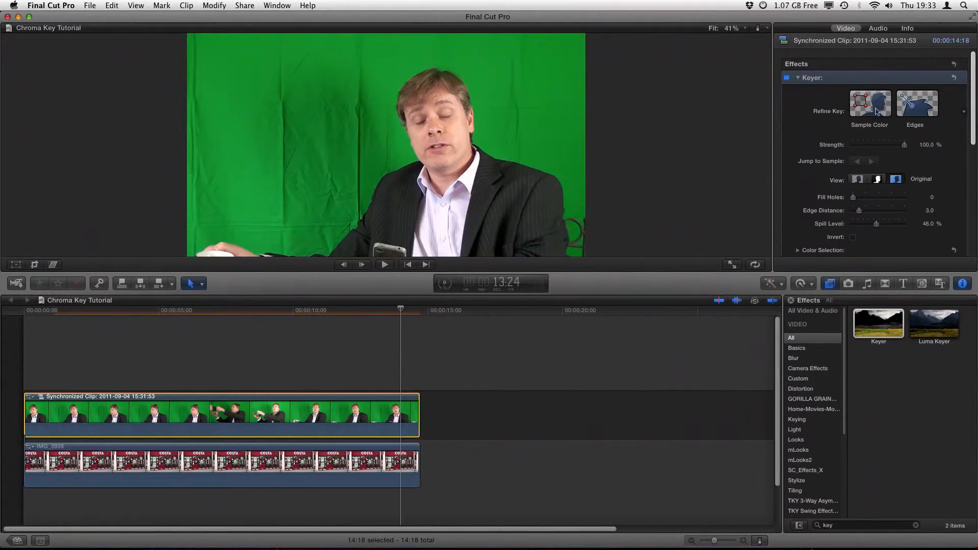
- Use Sample Color to draw two sample boxes over creases in the green backdrop
left_click(869, 103)
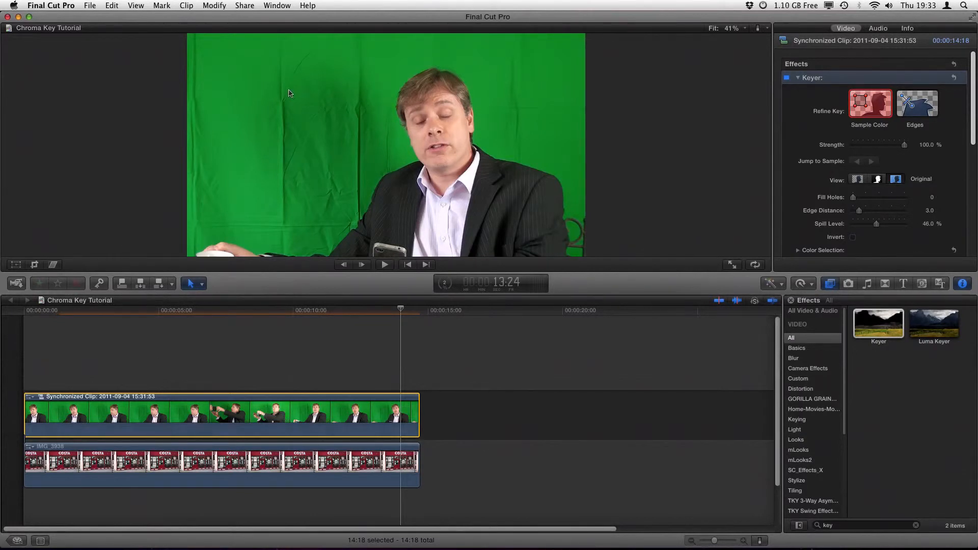
mouse_move(279, 89)
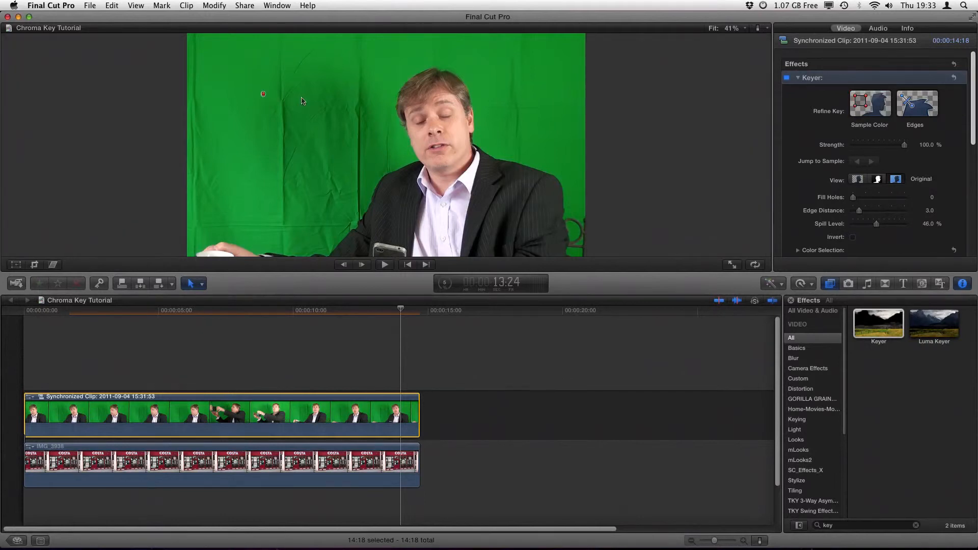
left_click_drag(263, 95, 302, 100)
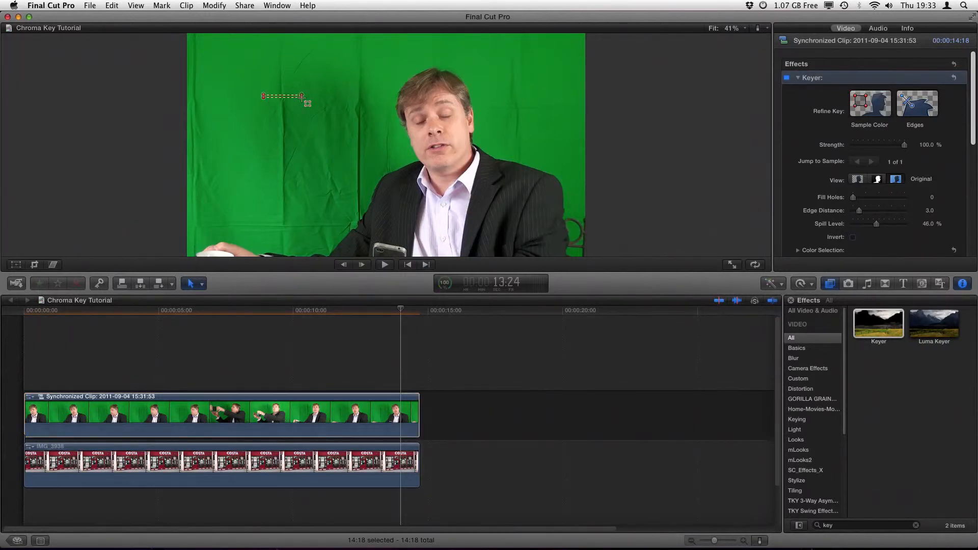
left_click_drag(263, 96, 302, 135)
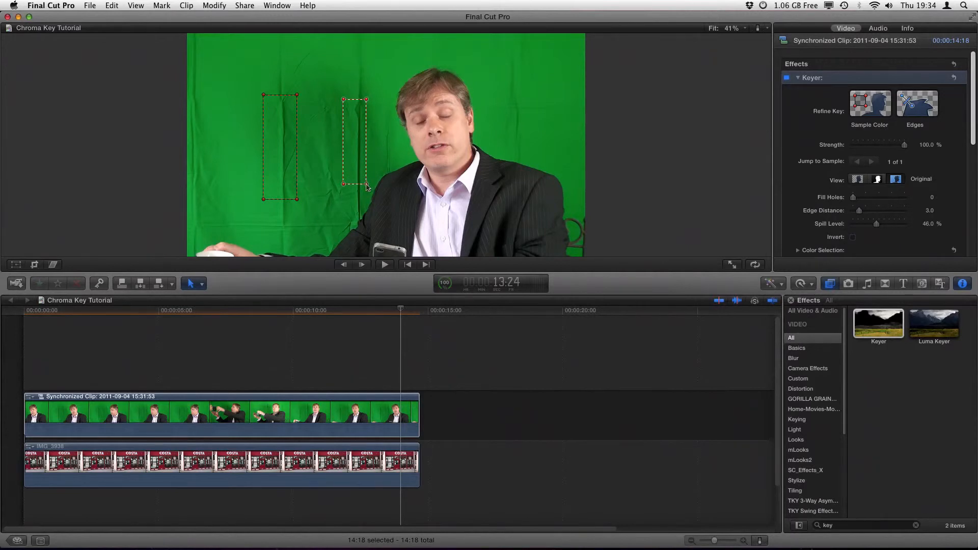
mouse_move(264, 57)
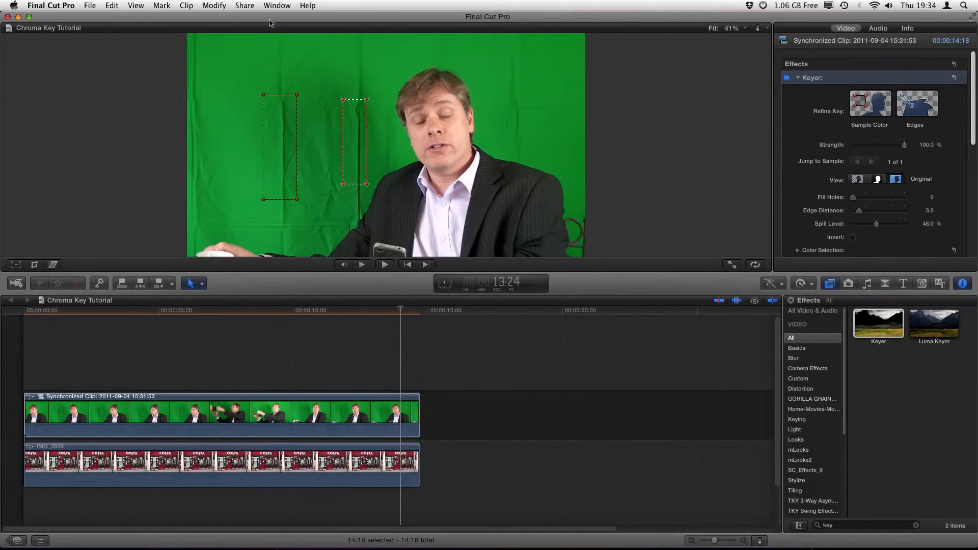
mouse_move(282, 41)
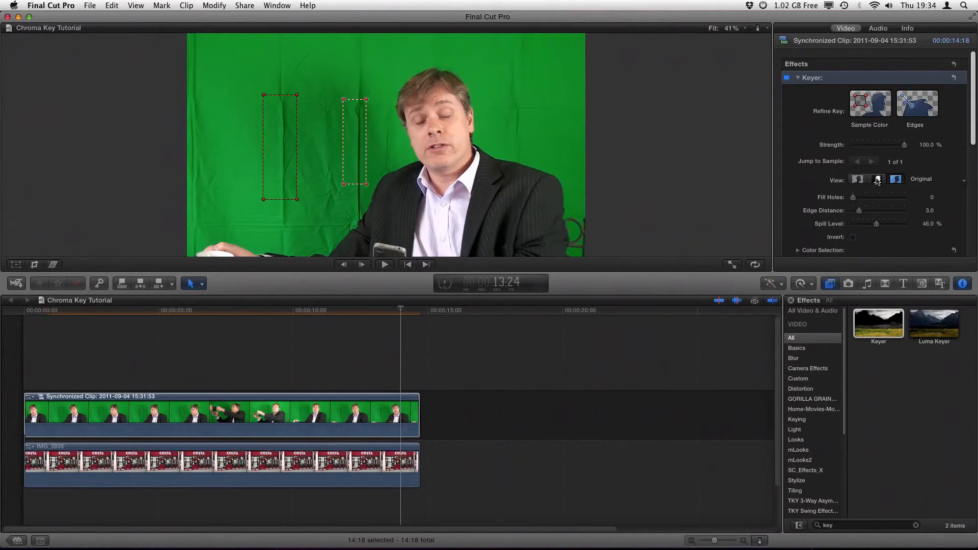
- Check the key's matte view, then return to the presenter composited over the café
left_click(877, 179)
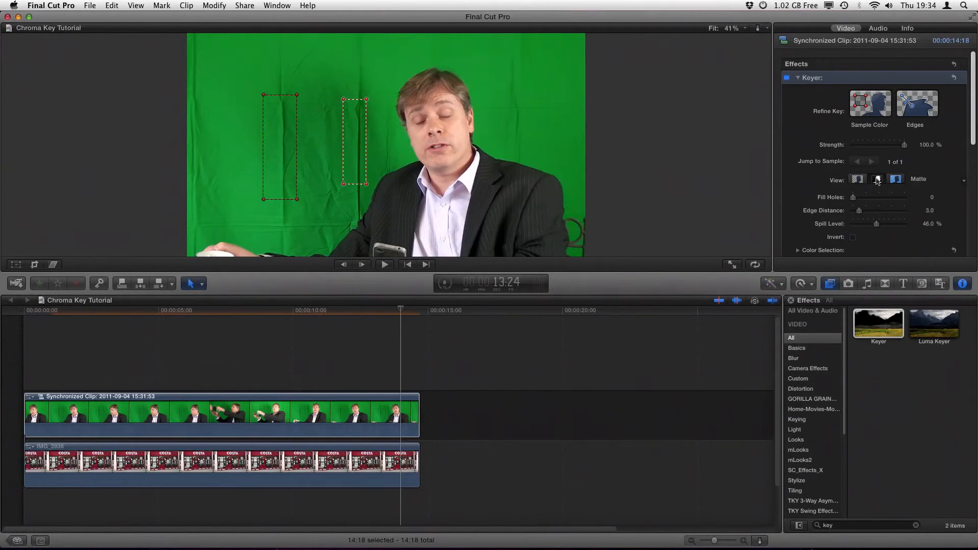
left_click(877, 179)
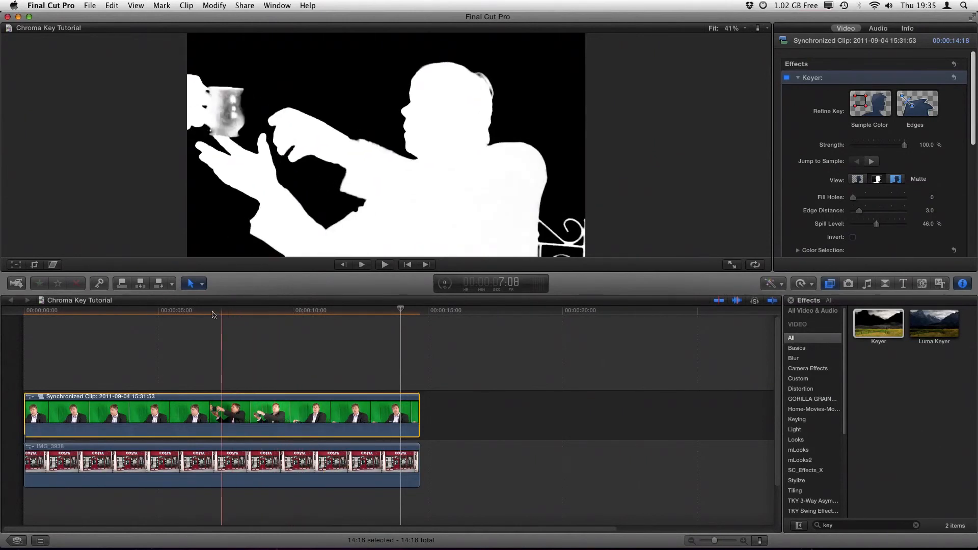
left_click(185, 314)
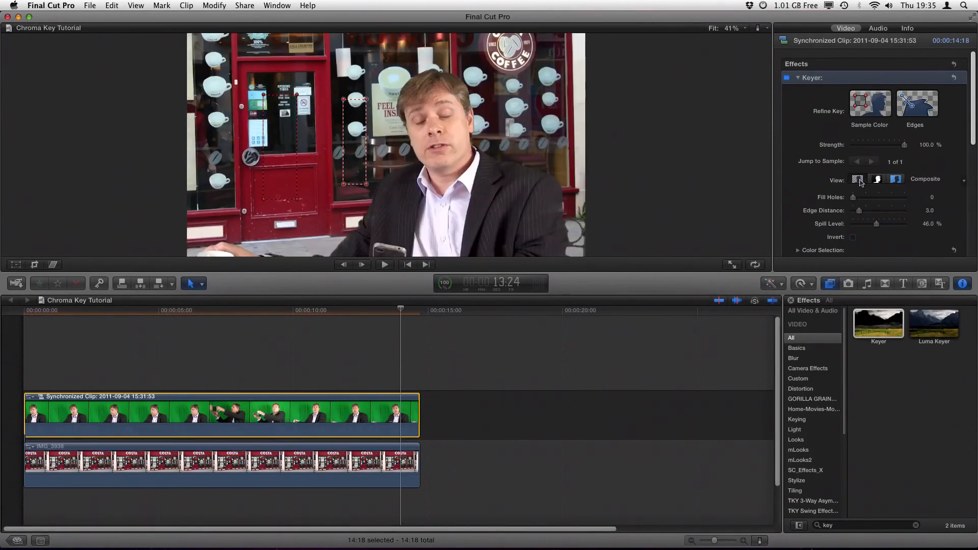
- Turn off Sample Color so the sample boxes no longer show over the composite
left_click(869, 104)
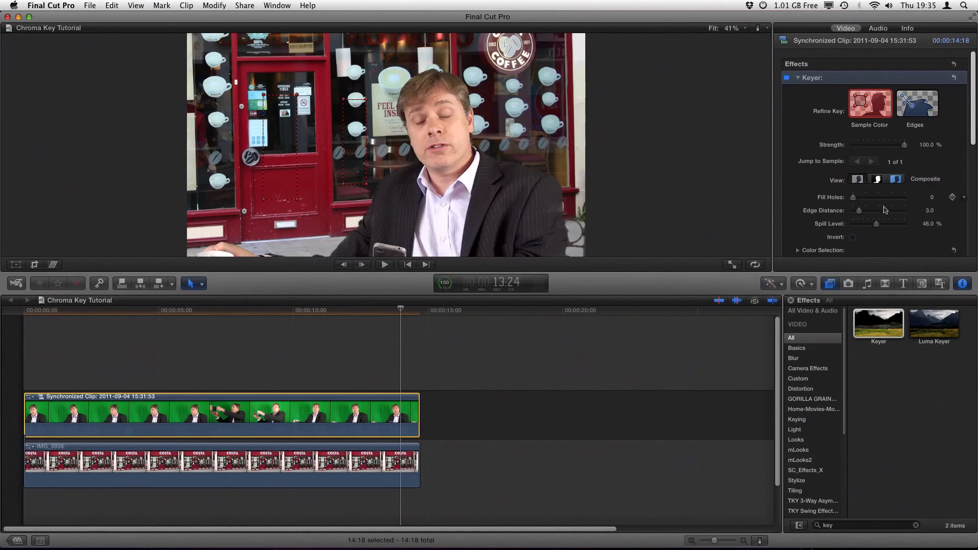